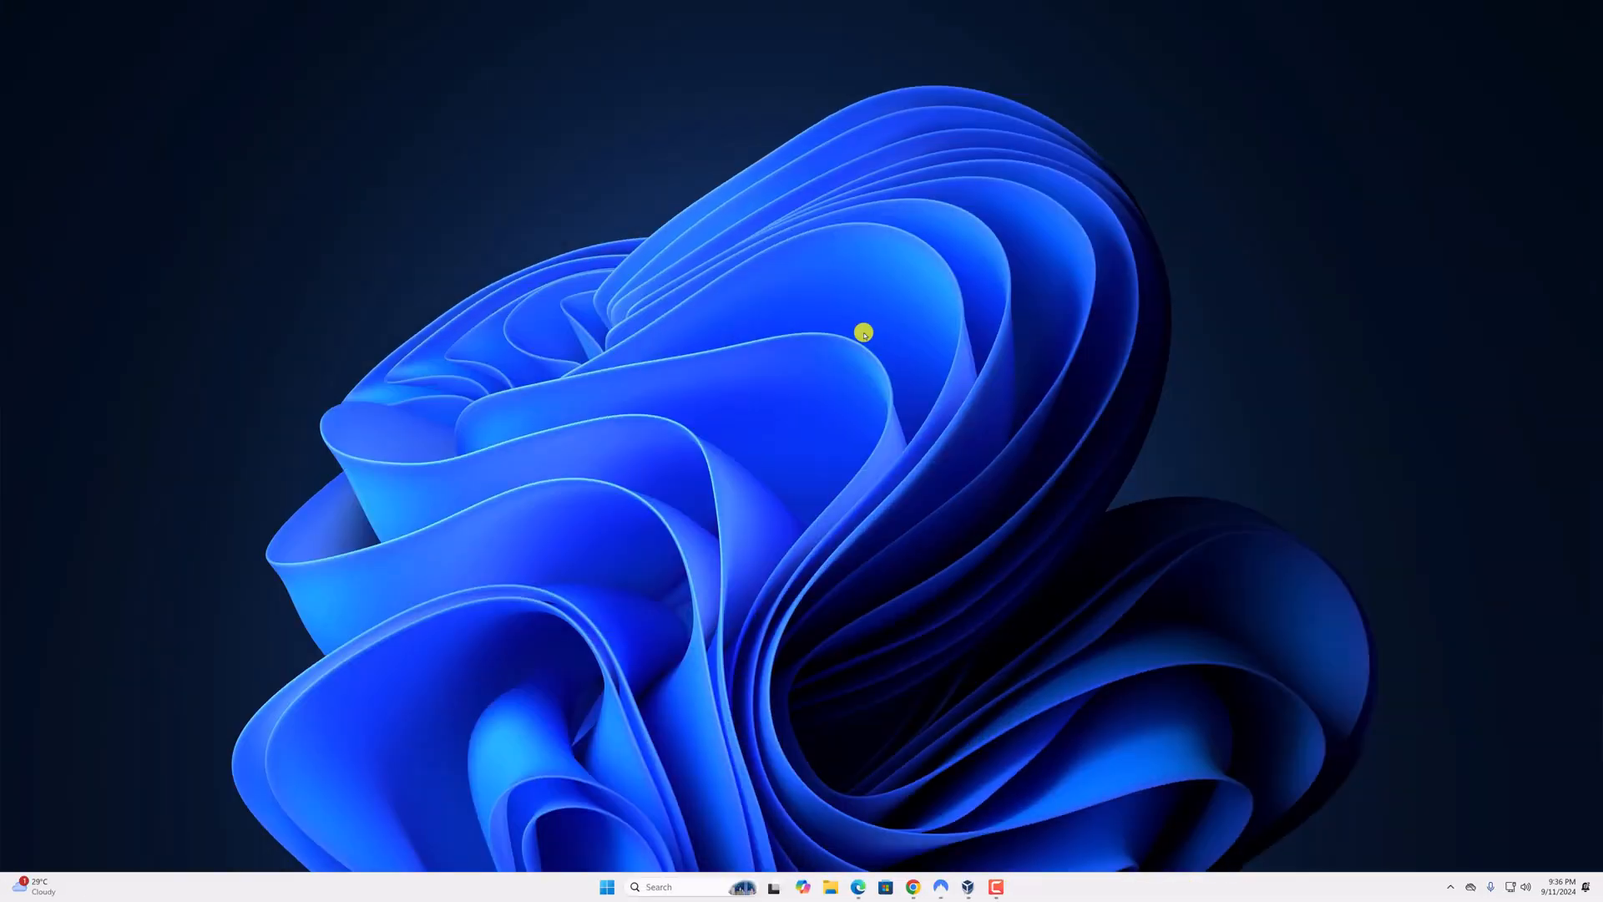
pyautogui.moveTo(921, 523)
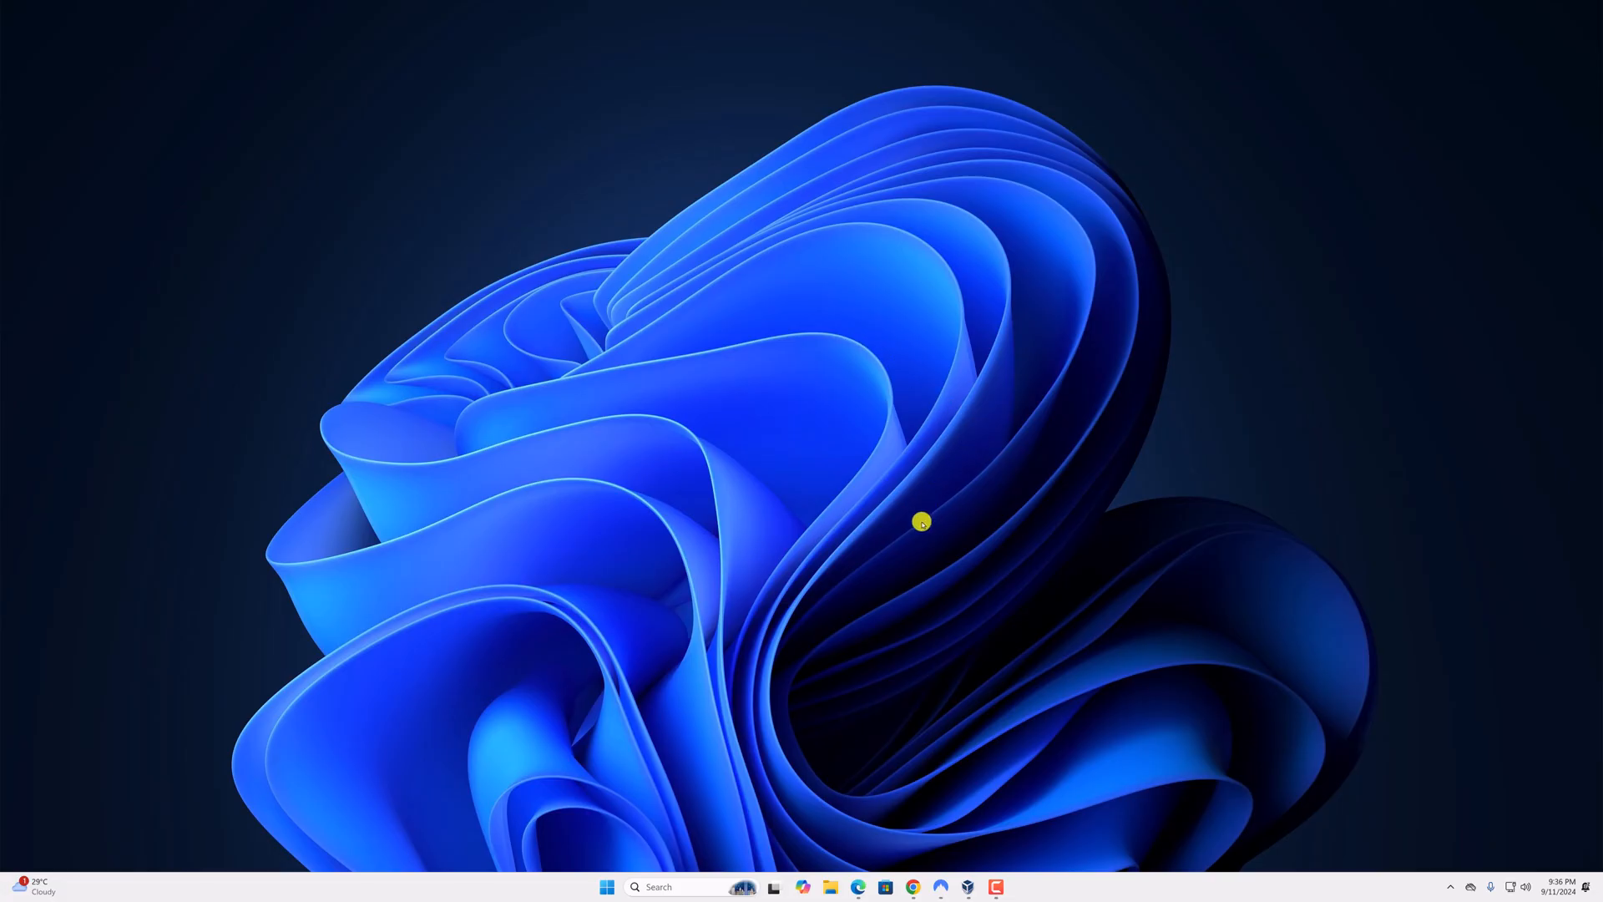
# - Launch Chrome and view the Adblock Plus options in the extensions puzzle menu
pyautogui.click(913, 887)
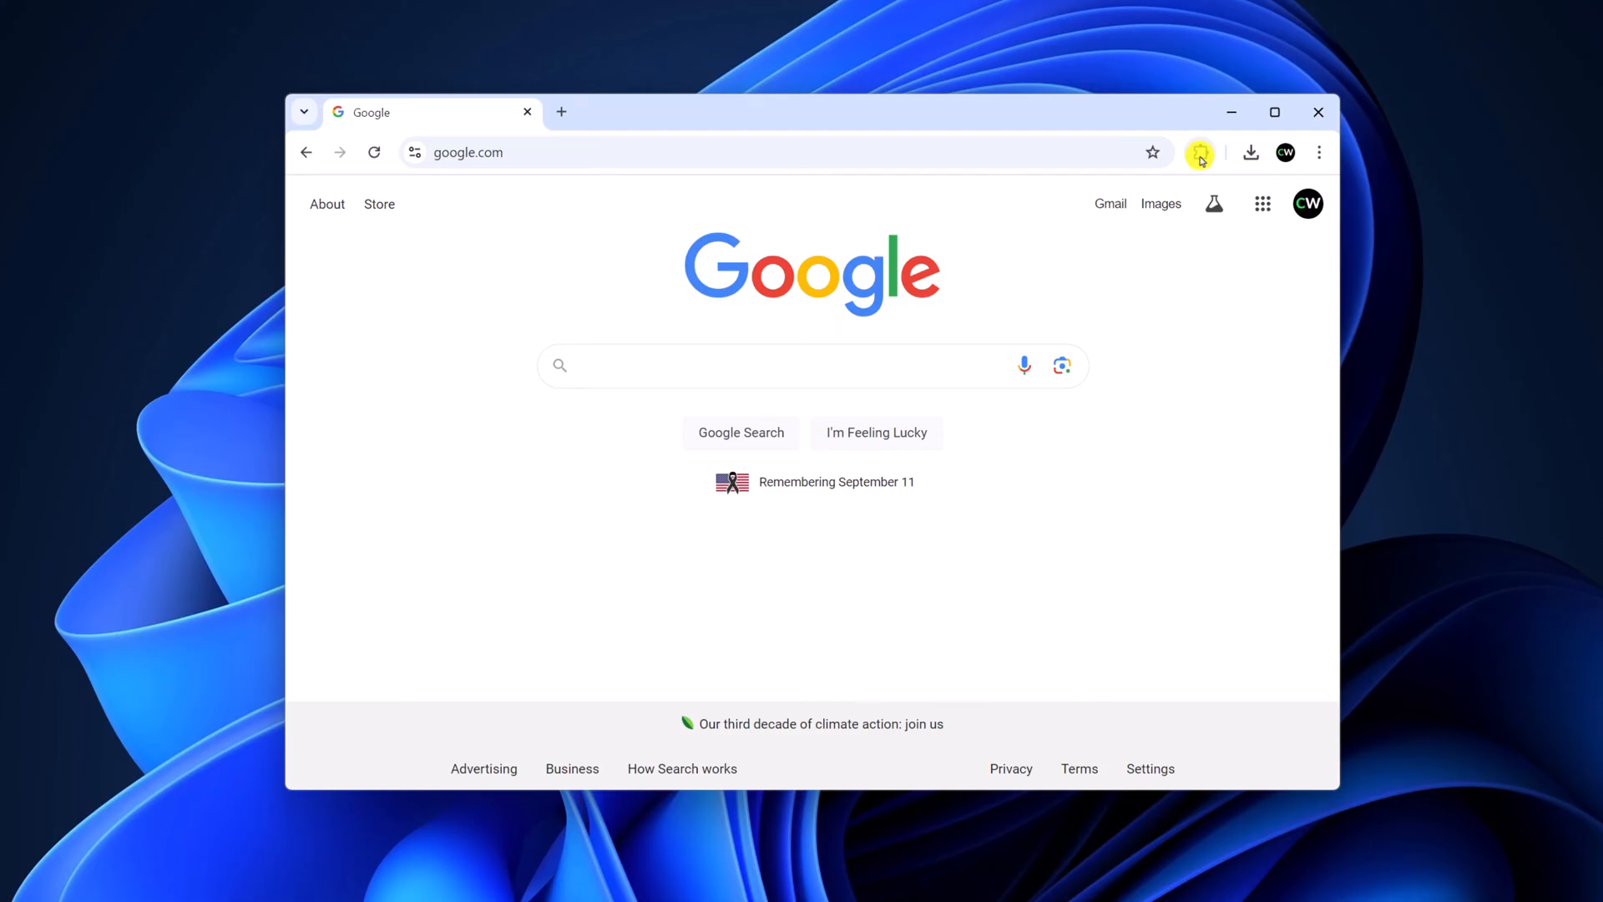
pyautogui.click(1199, 152)
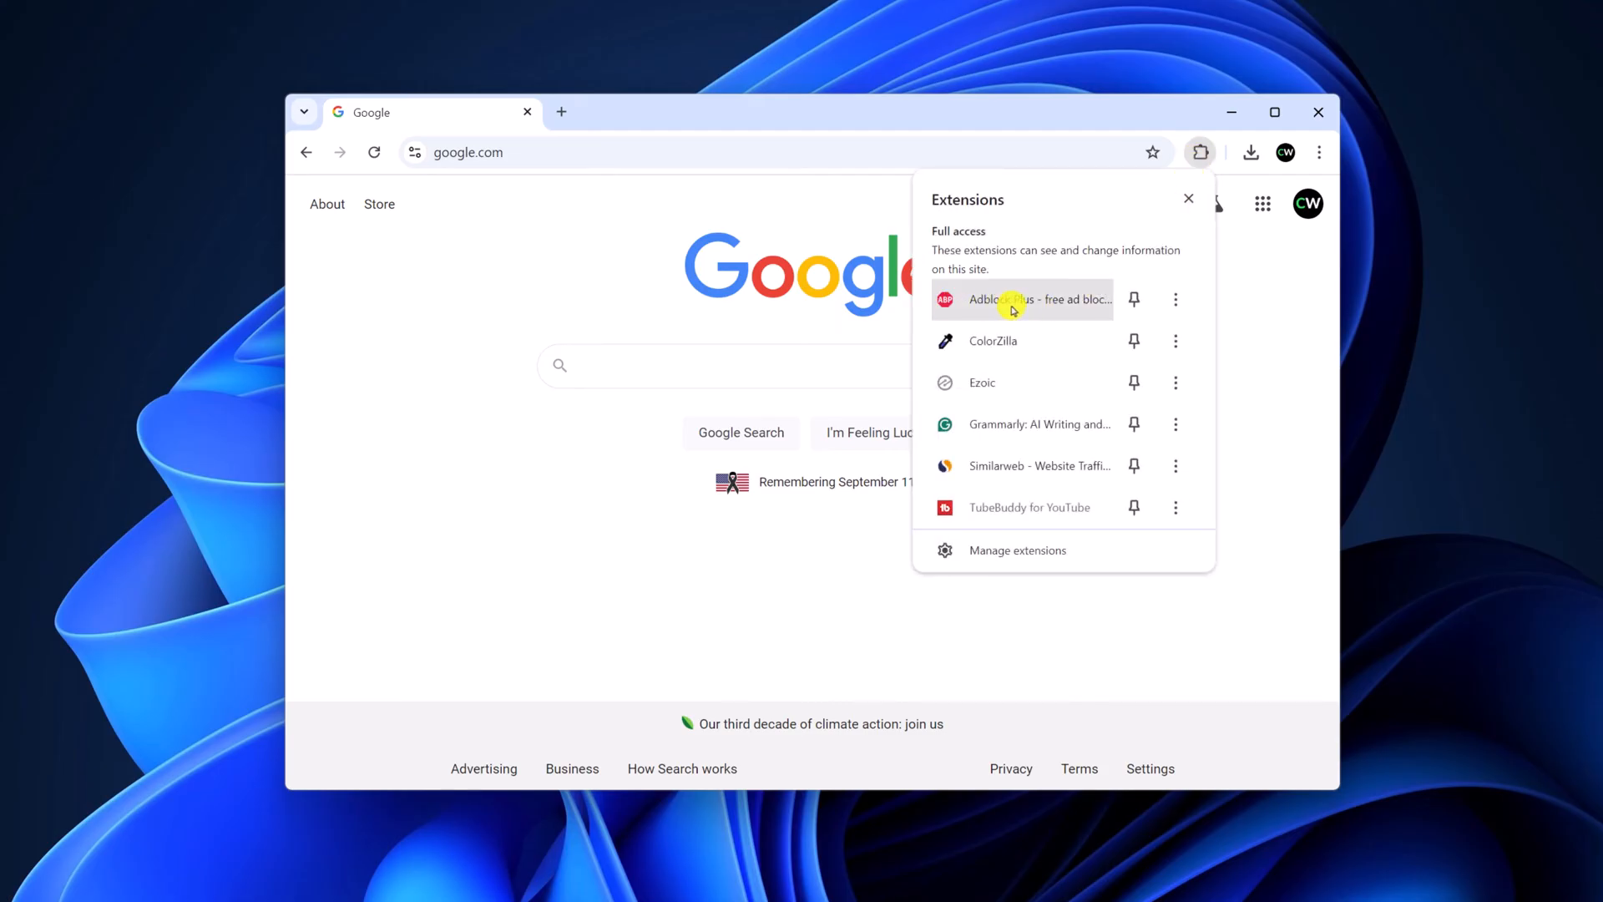
pyautogui.moveTo(1175, 299)
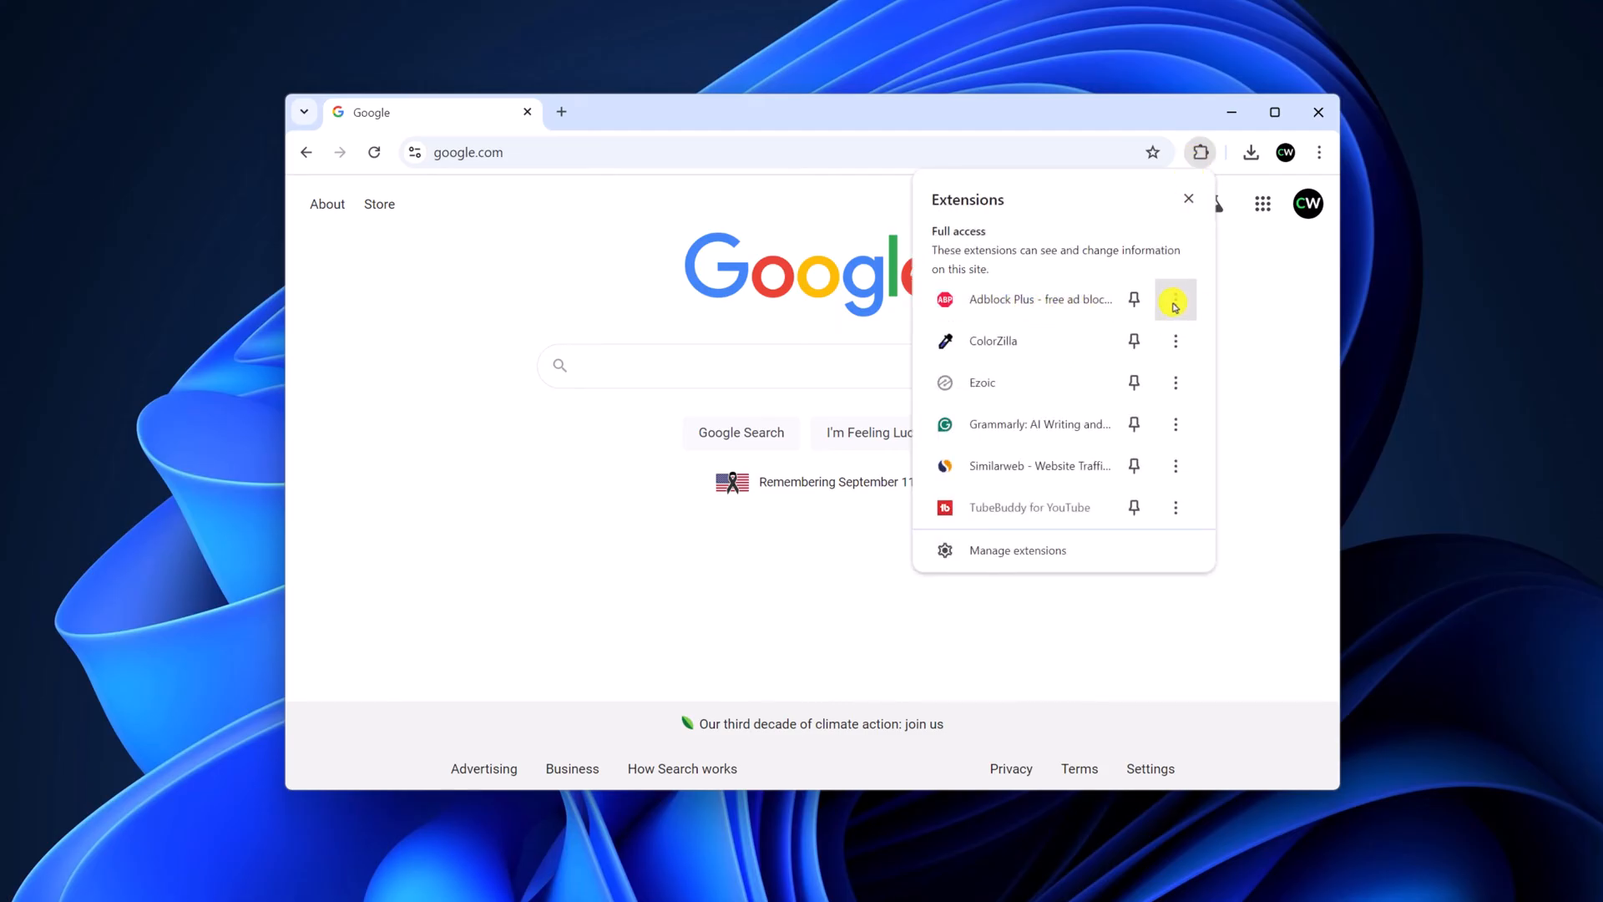
pyautogui.click(1175, 299)
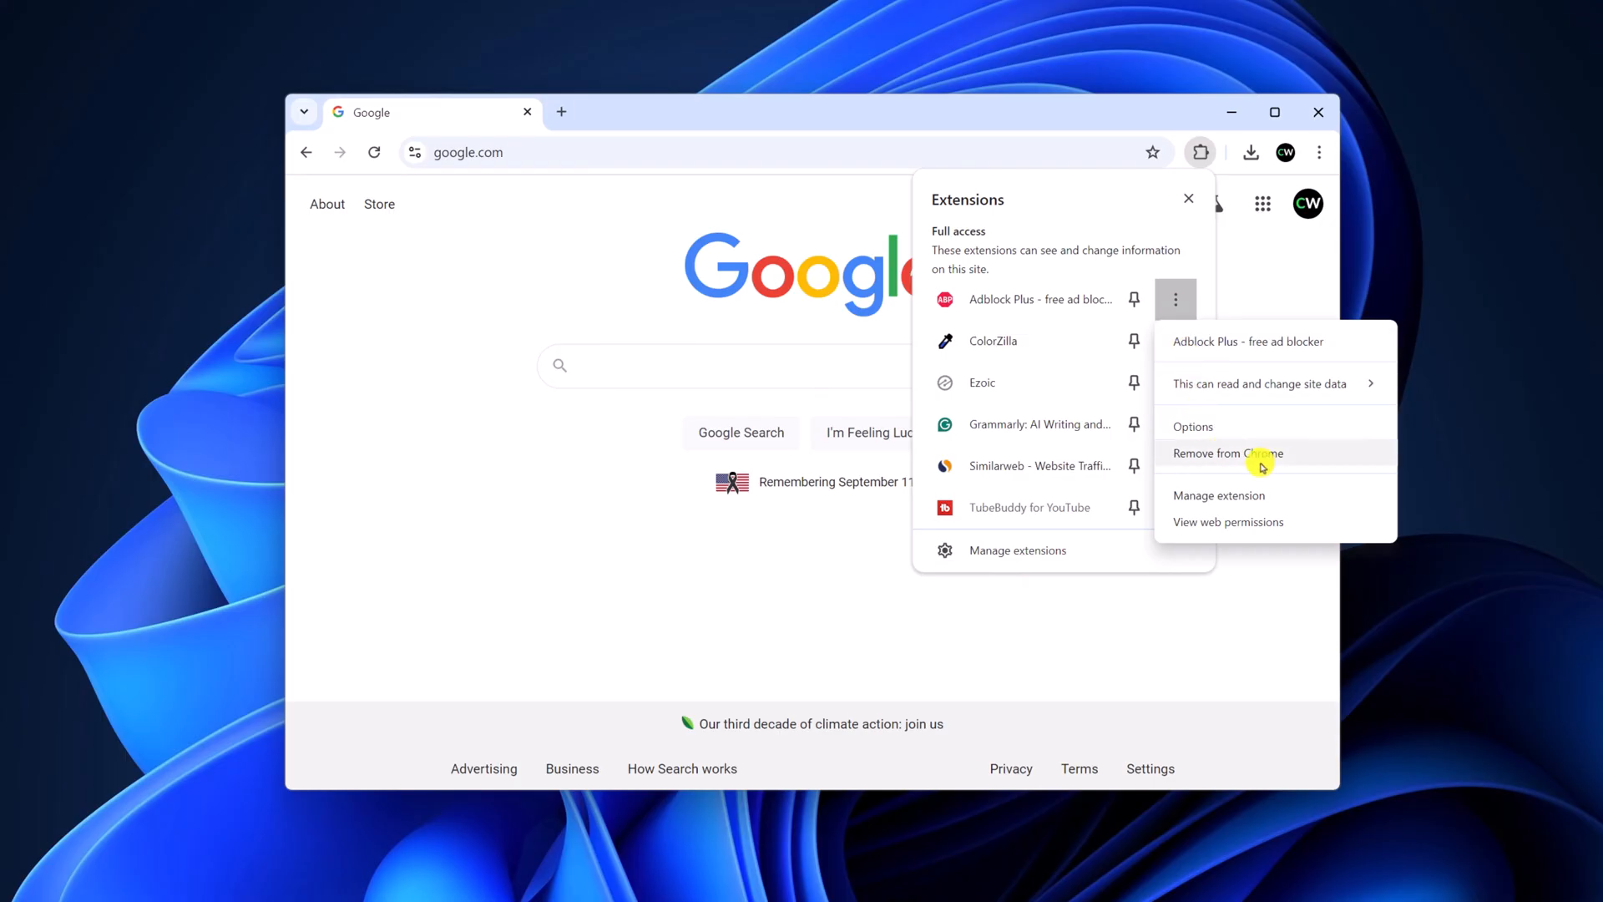
pyautogui.moveTo(1265, 395)
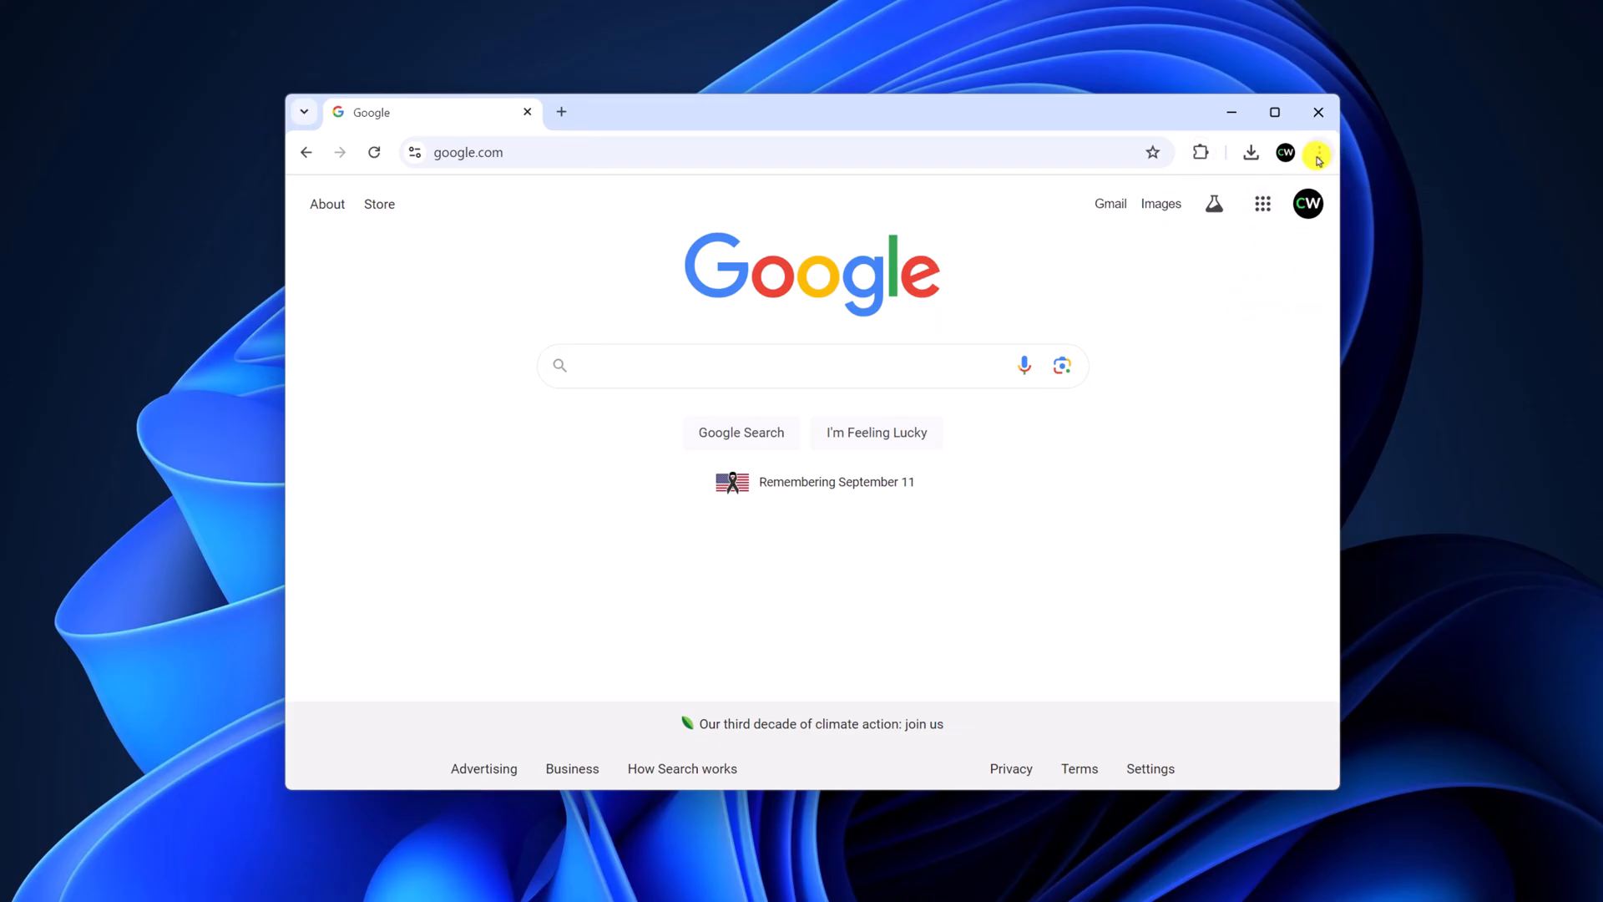
# - Open Manage Extensions from the Chrome menu's Extensions submenu
pyautogui.click(1317, 151)
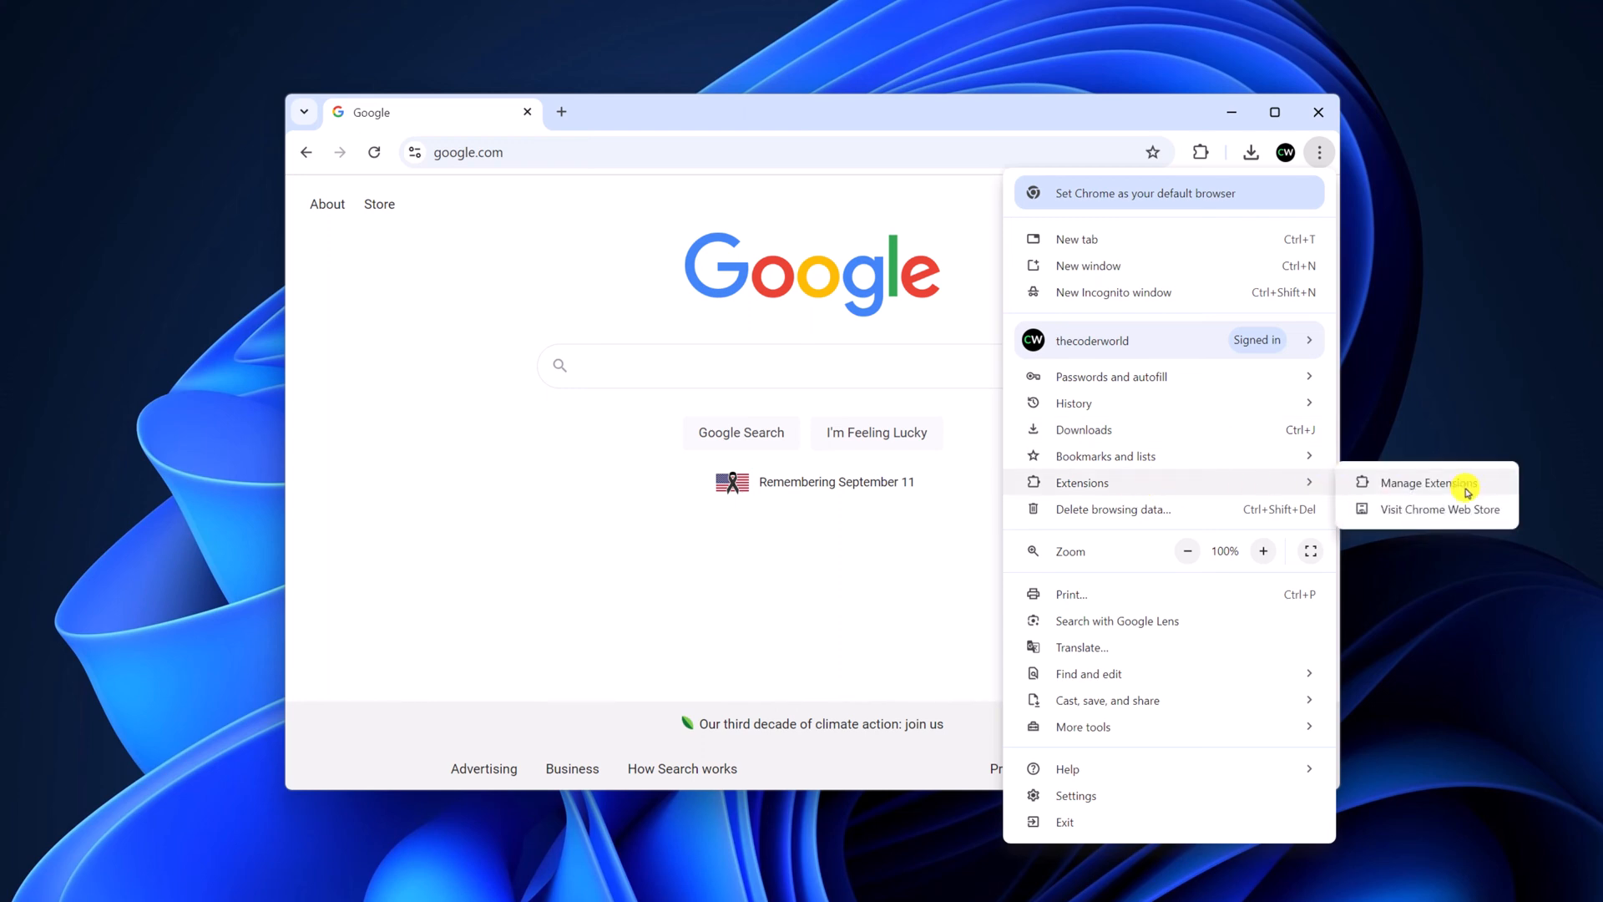
pyautogui.click(1420, 482)
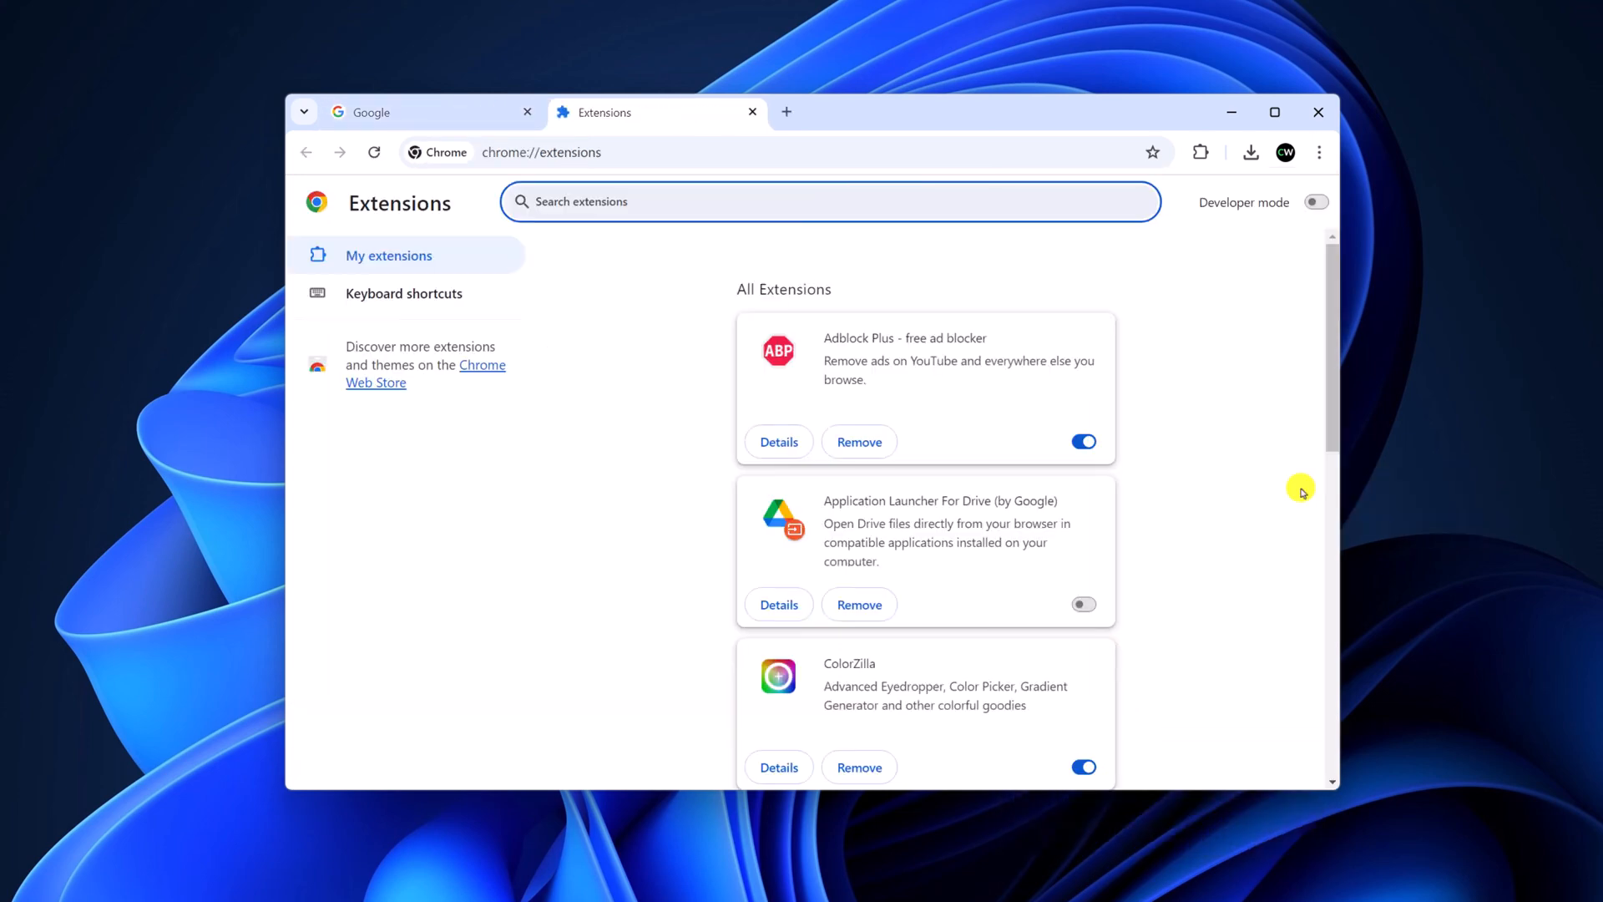
pyautogui.moveTo(874, 351)
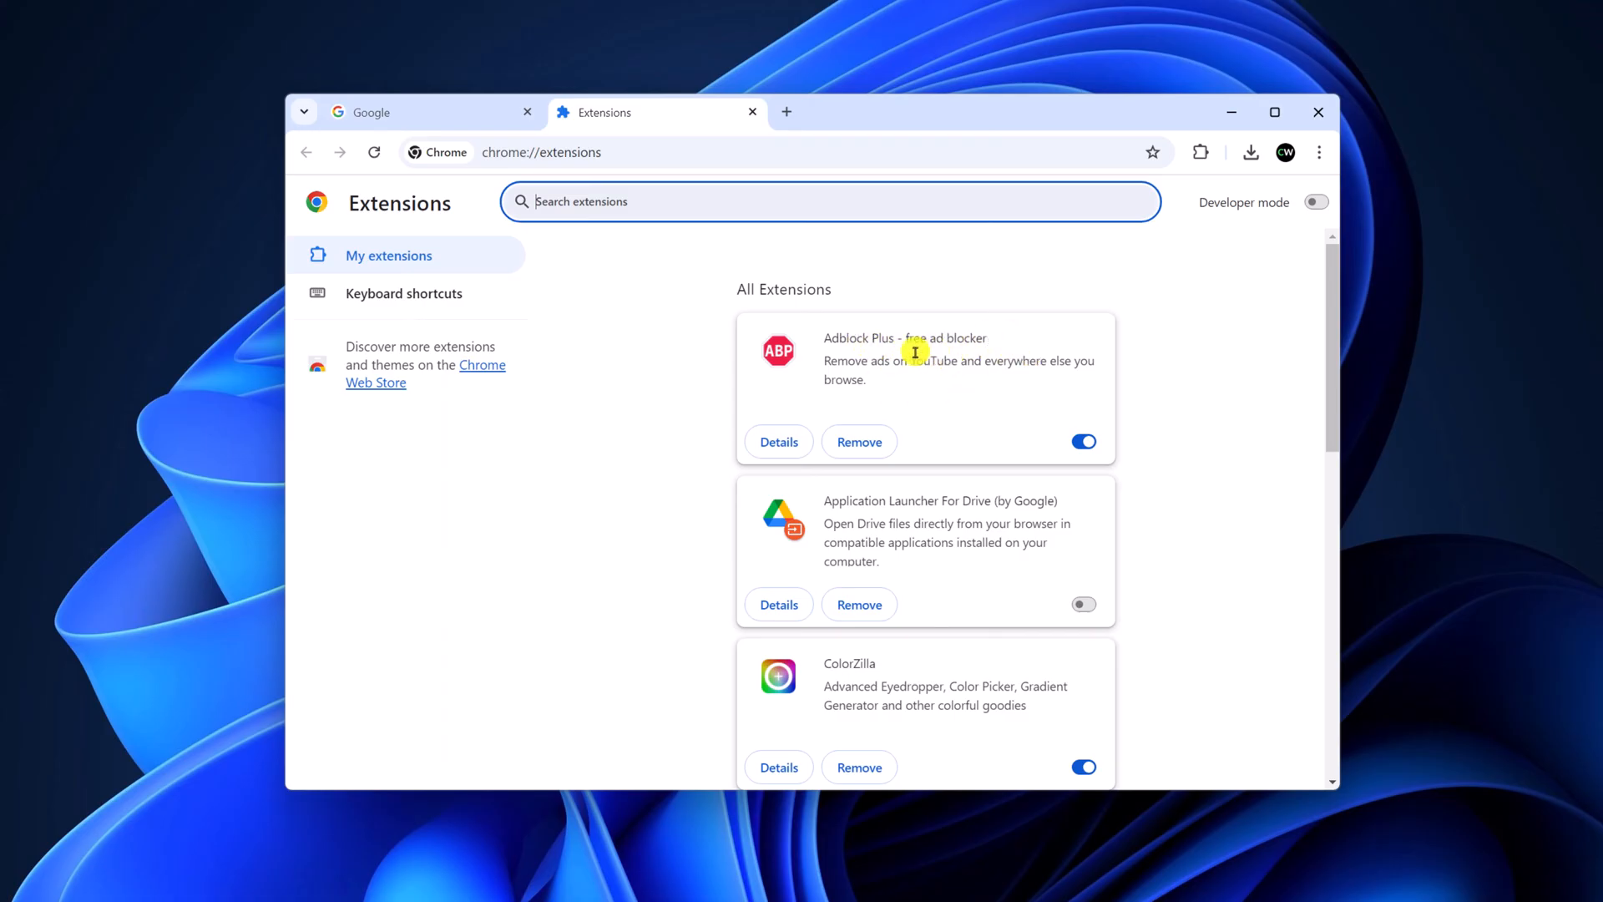
pyautogui.moveTo(1167, 368)
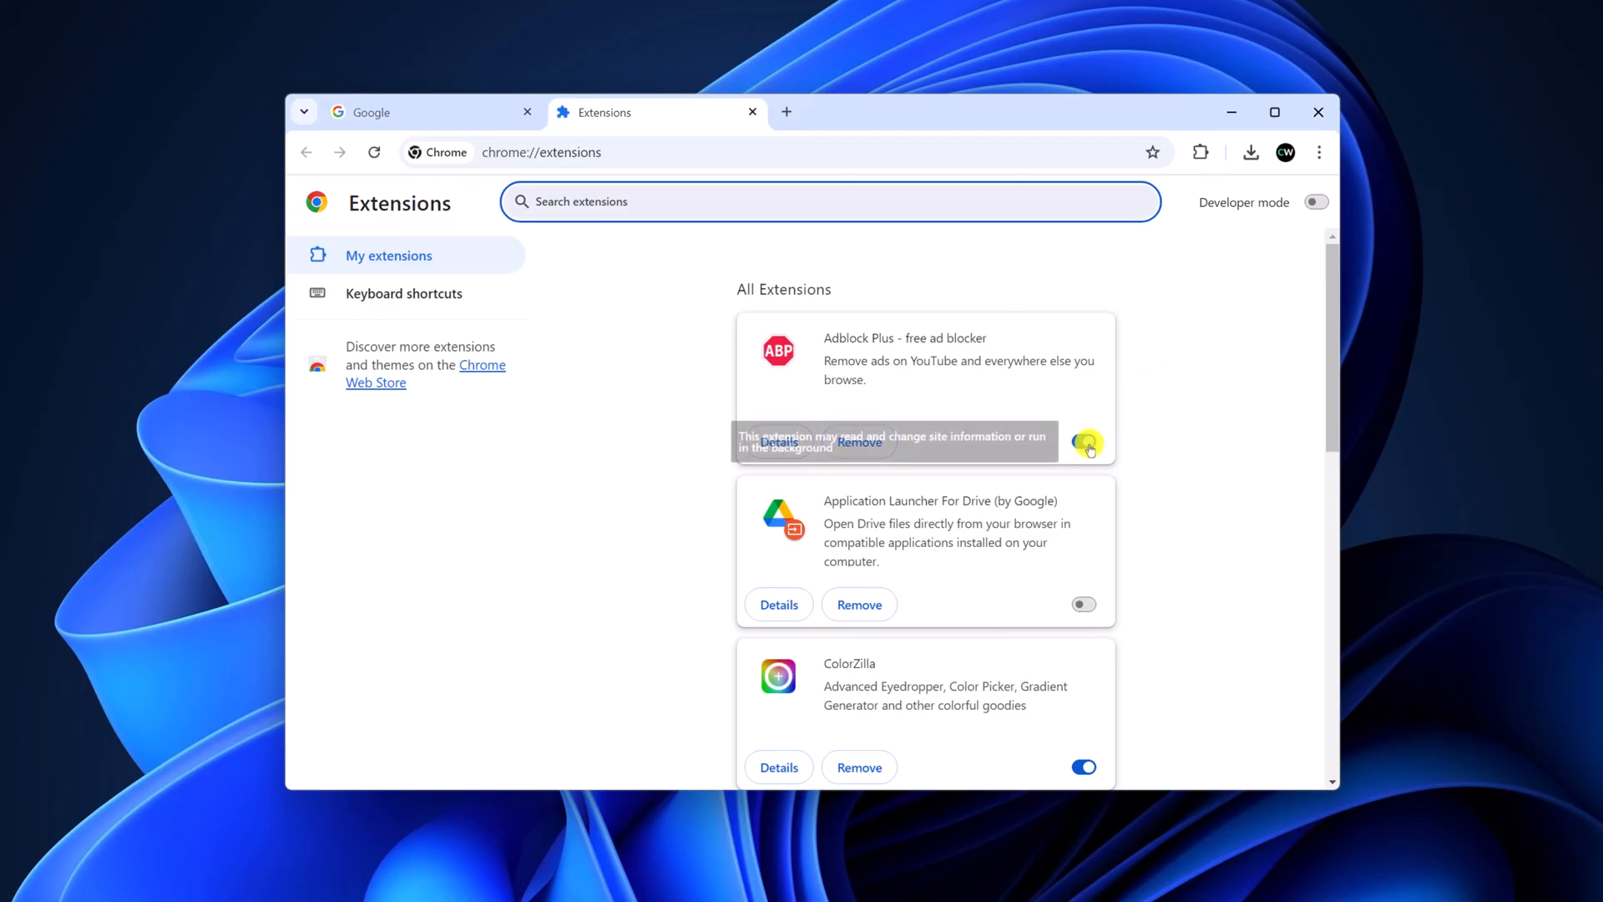
# - Switch off the Adblock Plus toggle, then remove it and confirm the removal
pyautogui.click(1084, 441)
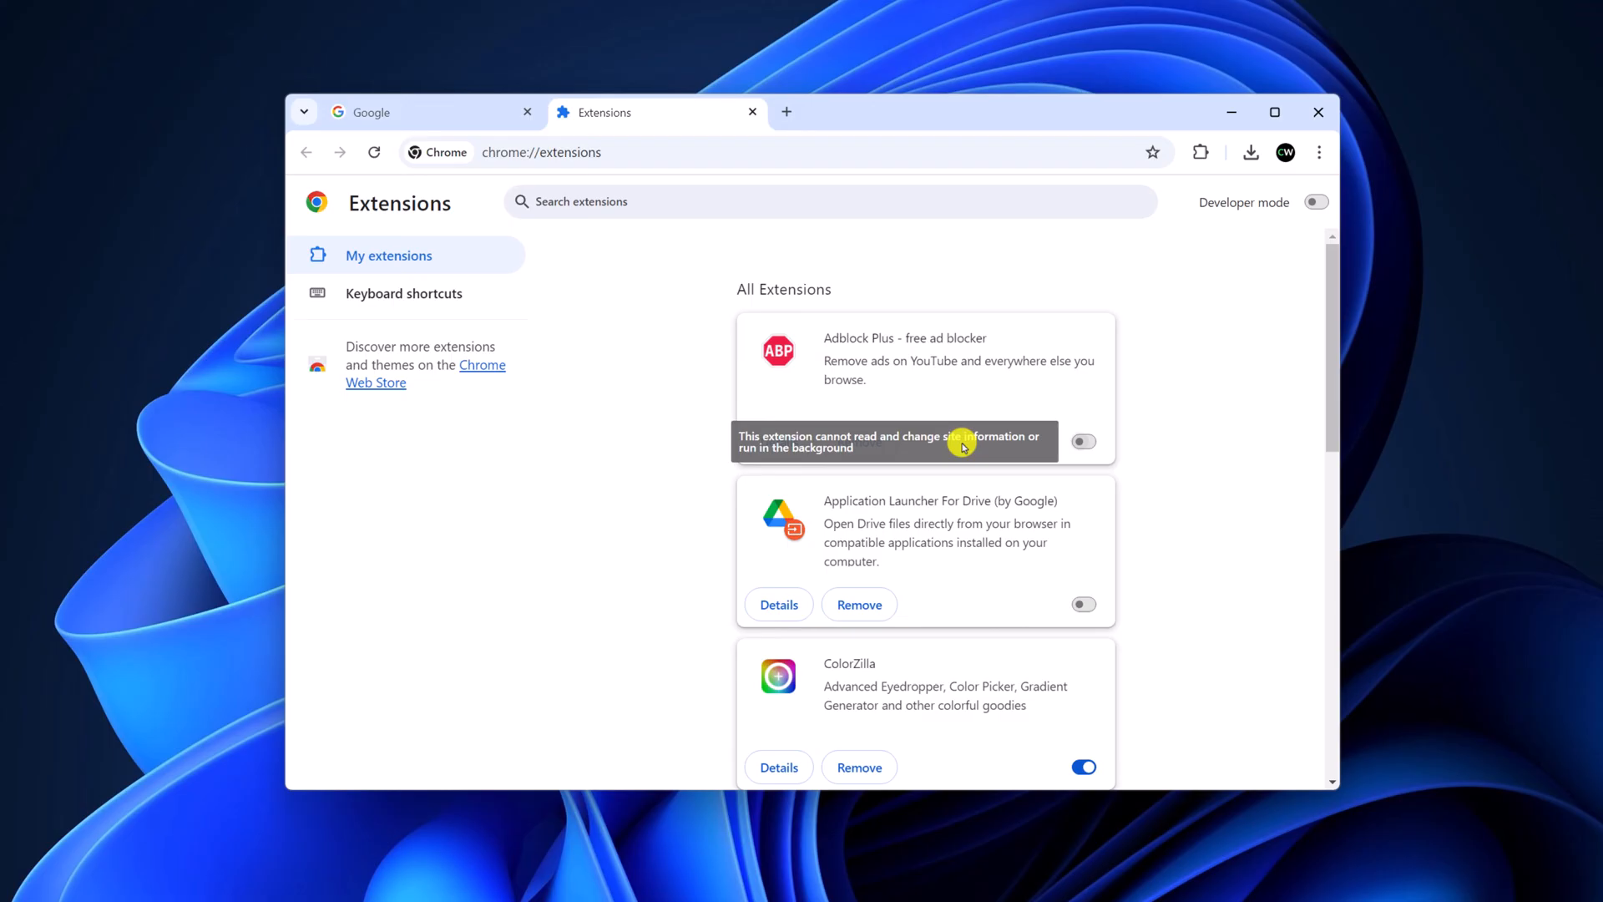
pyautogui.moveTo(1139, 447)
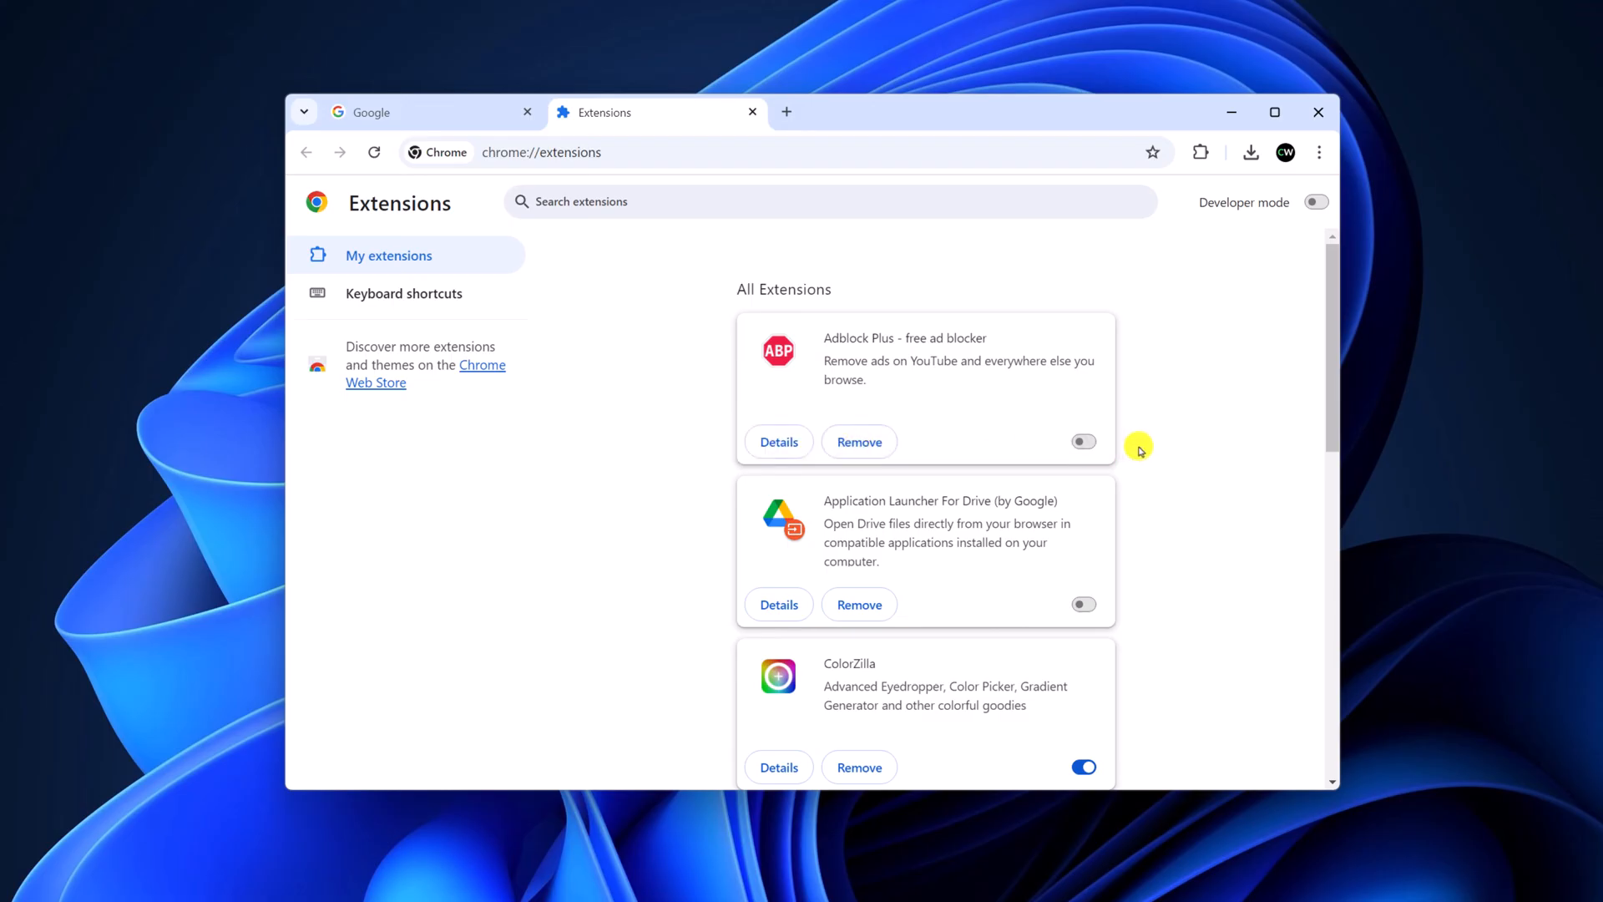
pyautogui.moveTo(859, 442)
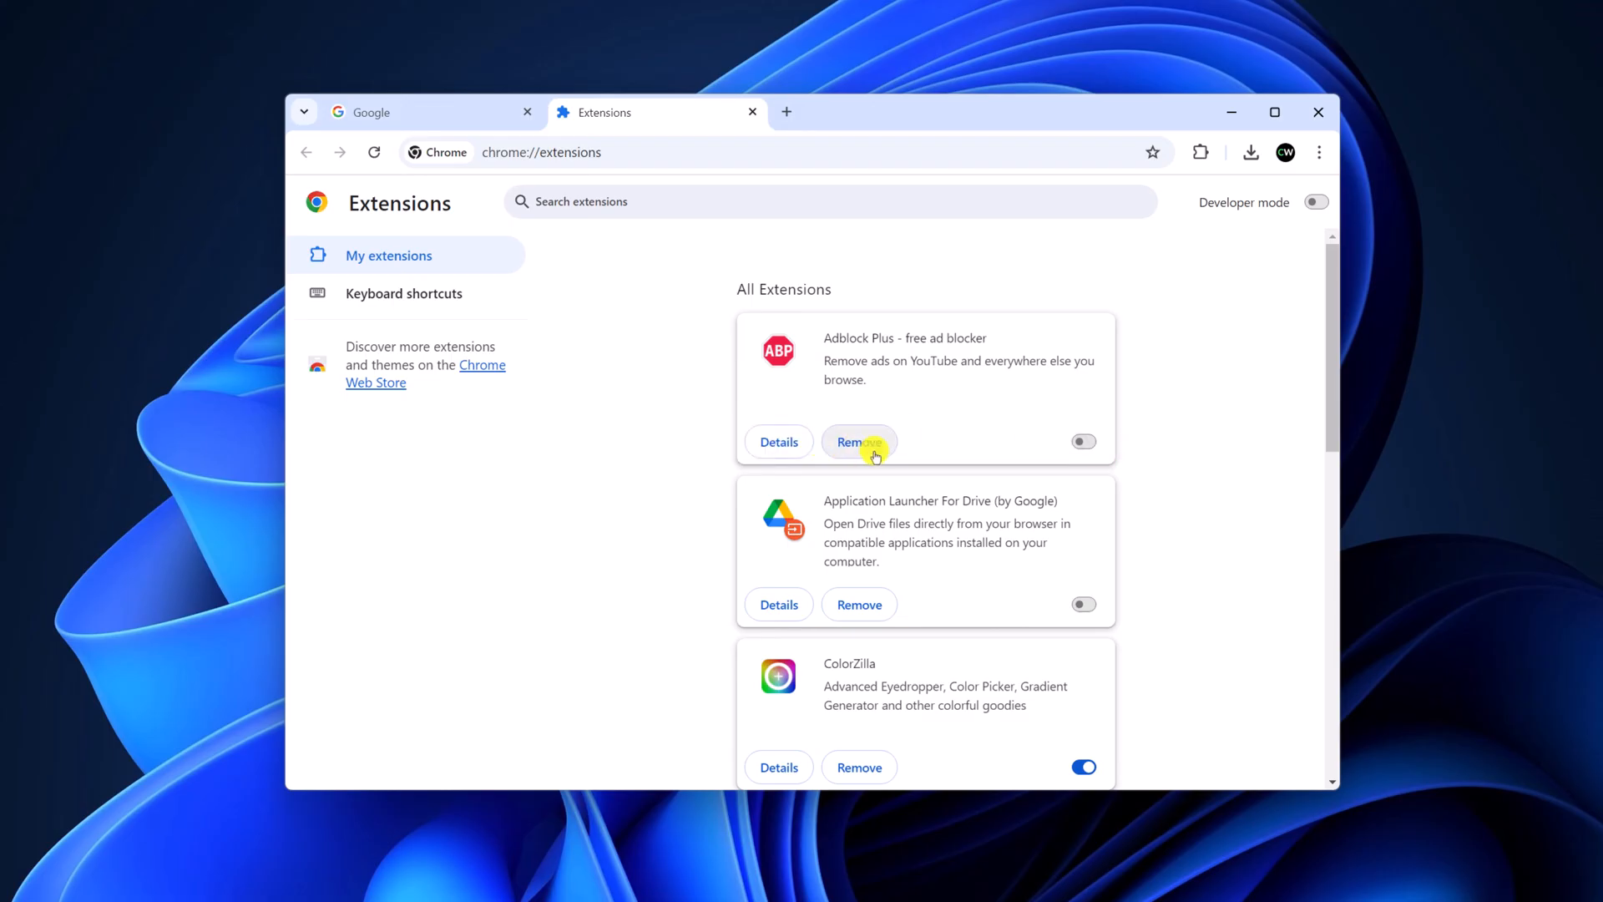
pyautogui.click(859, 442)
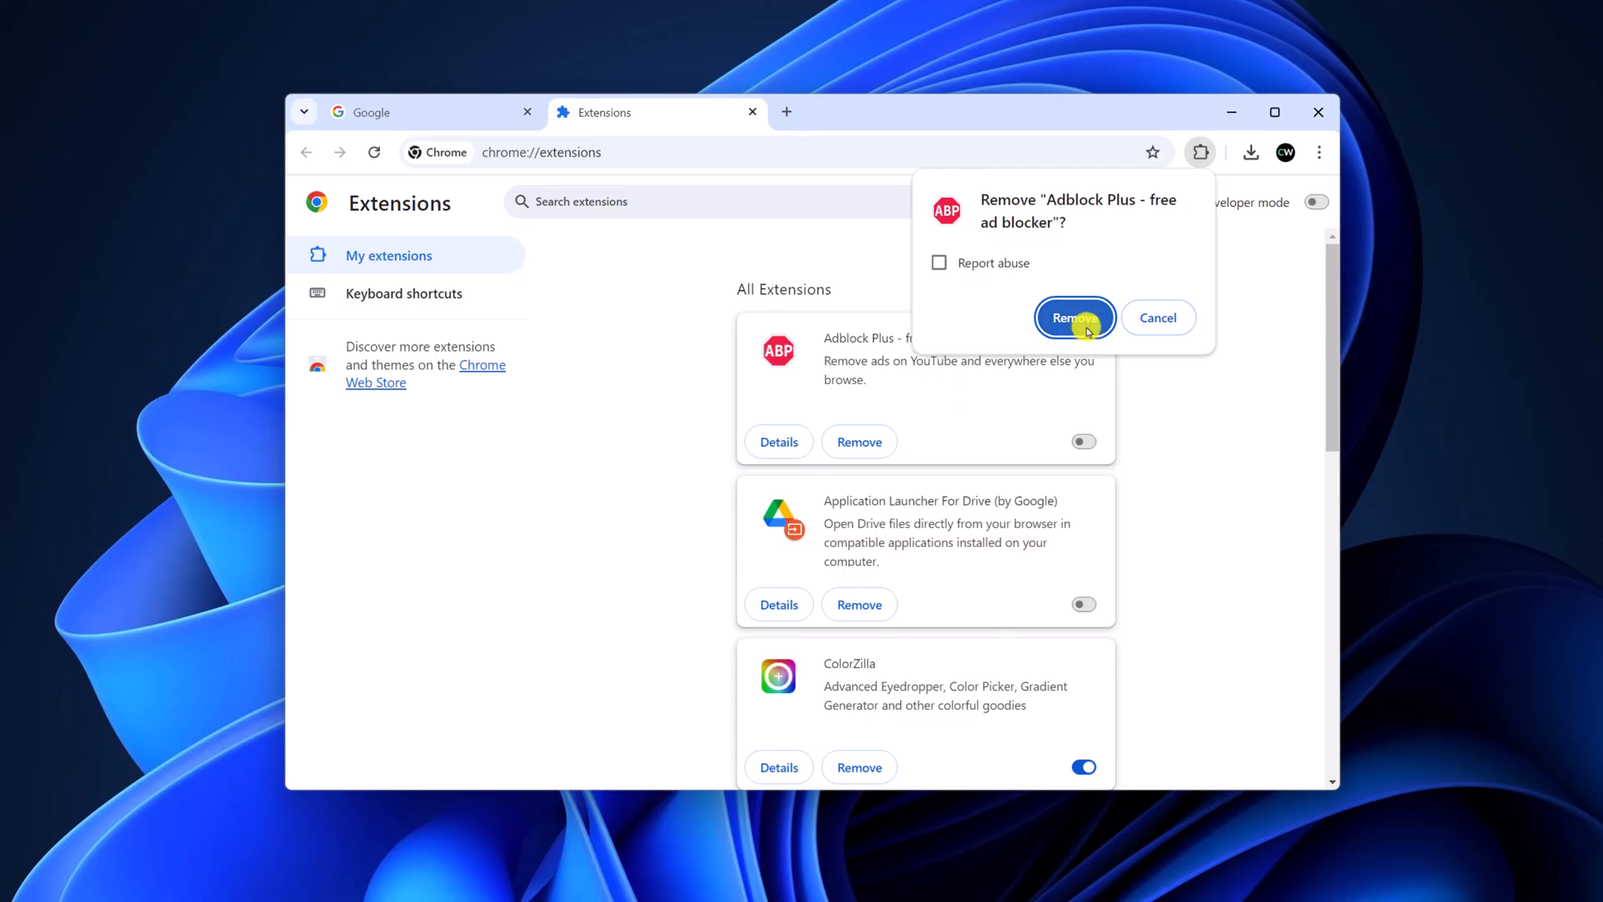
pyautogui.click(1074, 318)
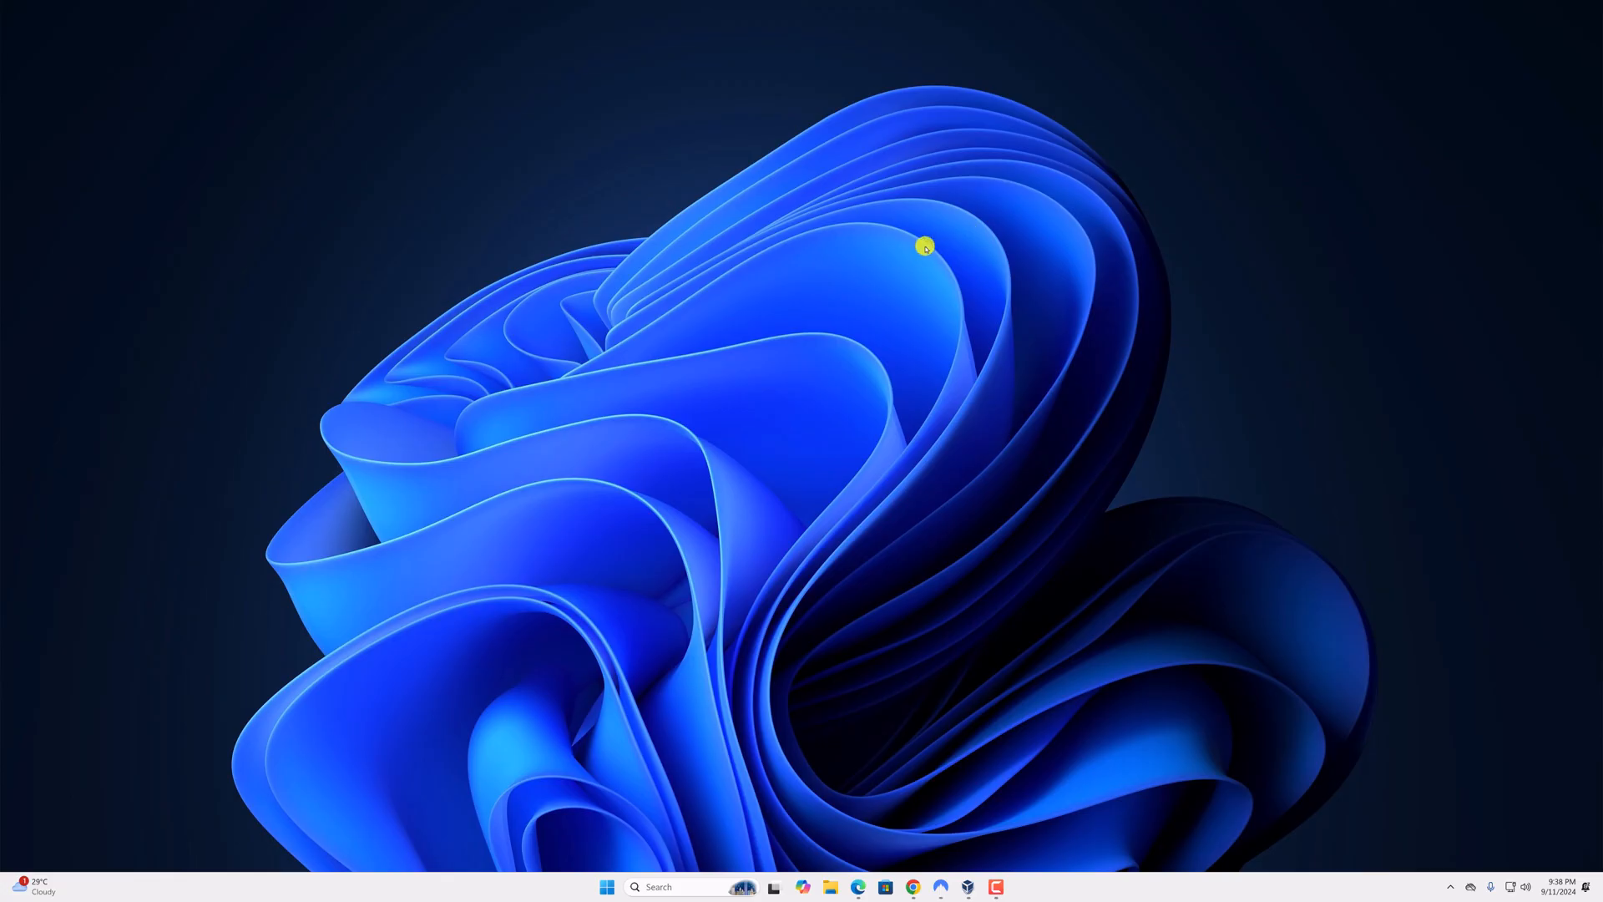
pyautogui.moveTo(918, 250)
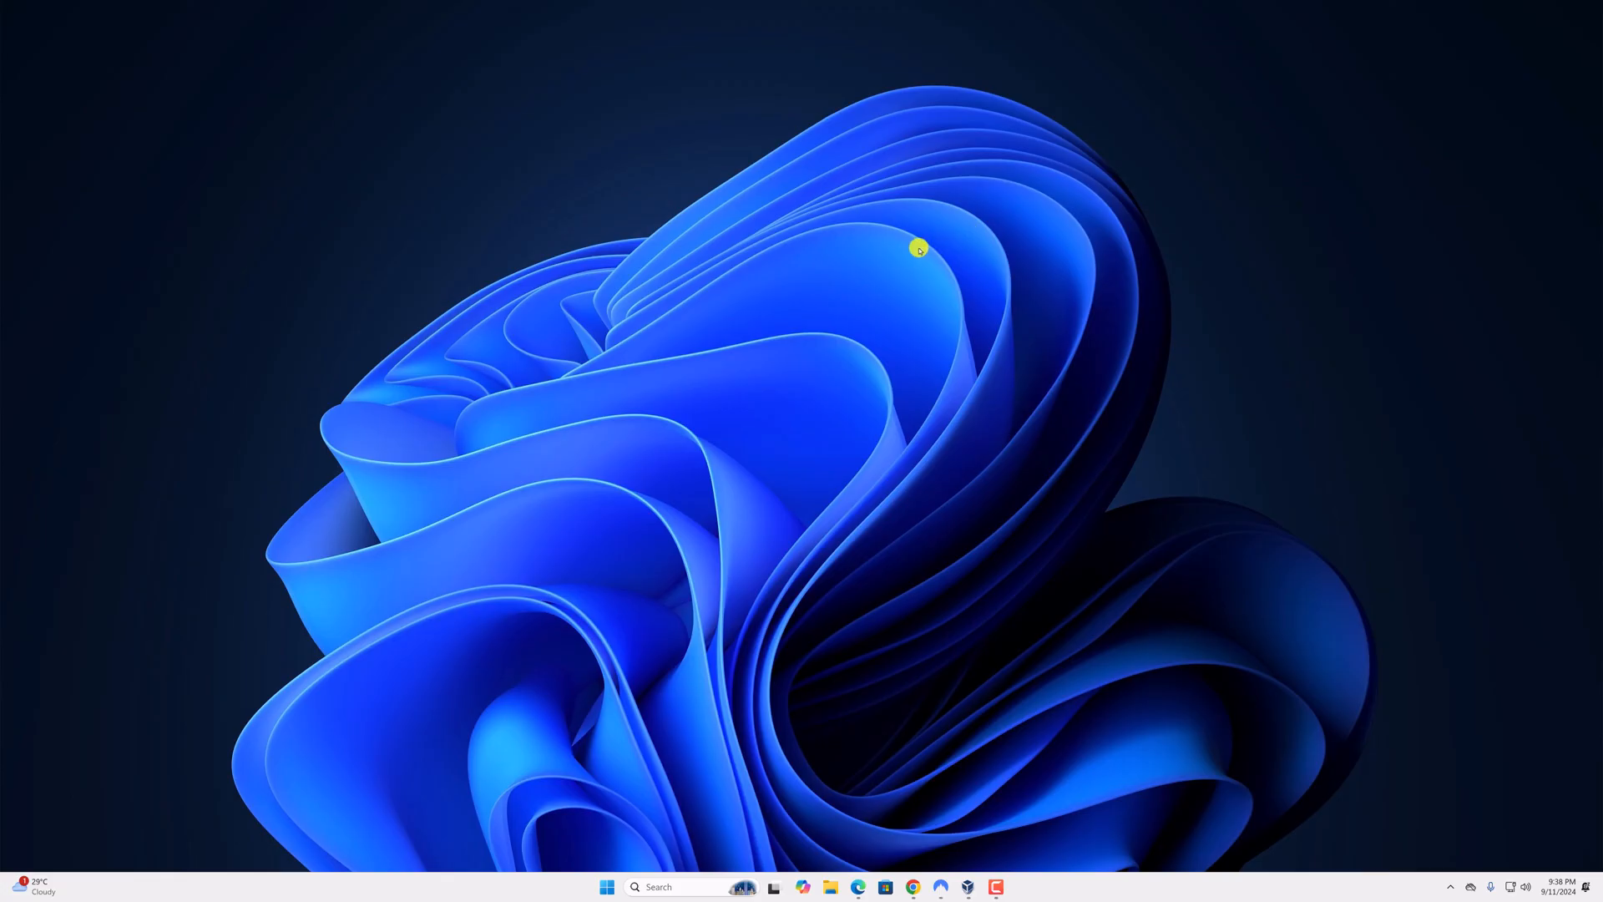
pyautogui.moveTo(921, 555)
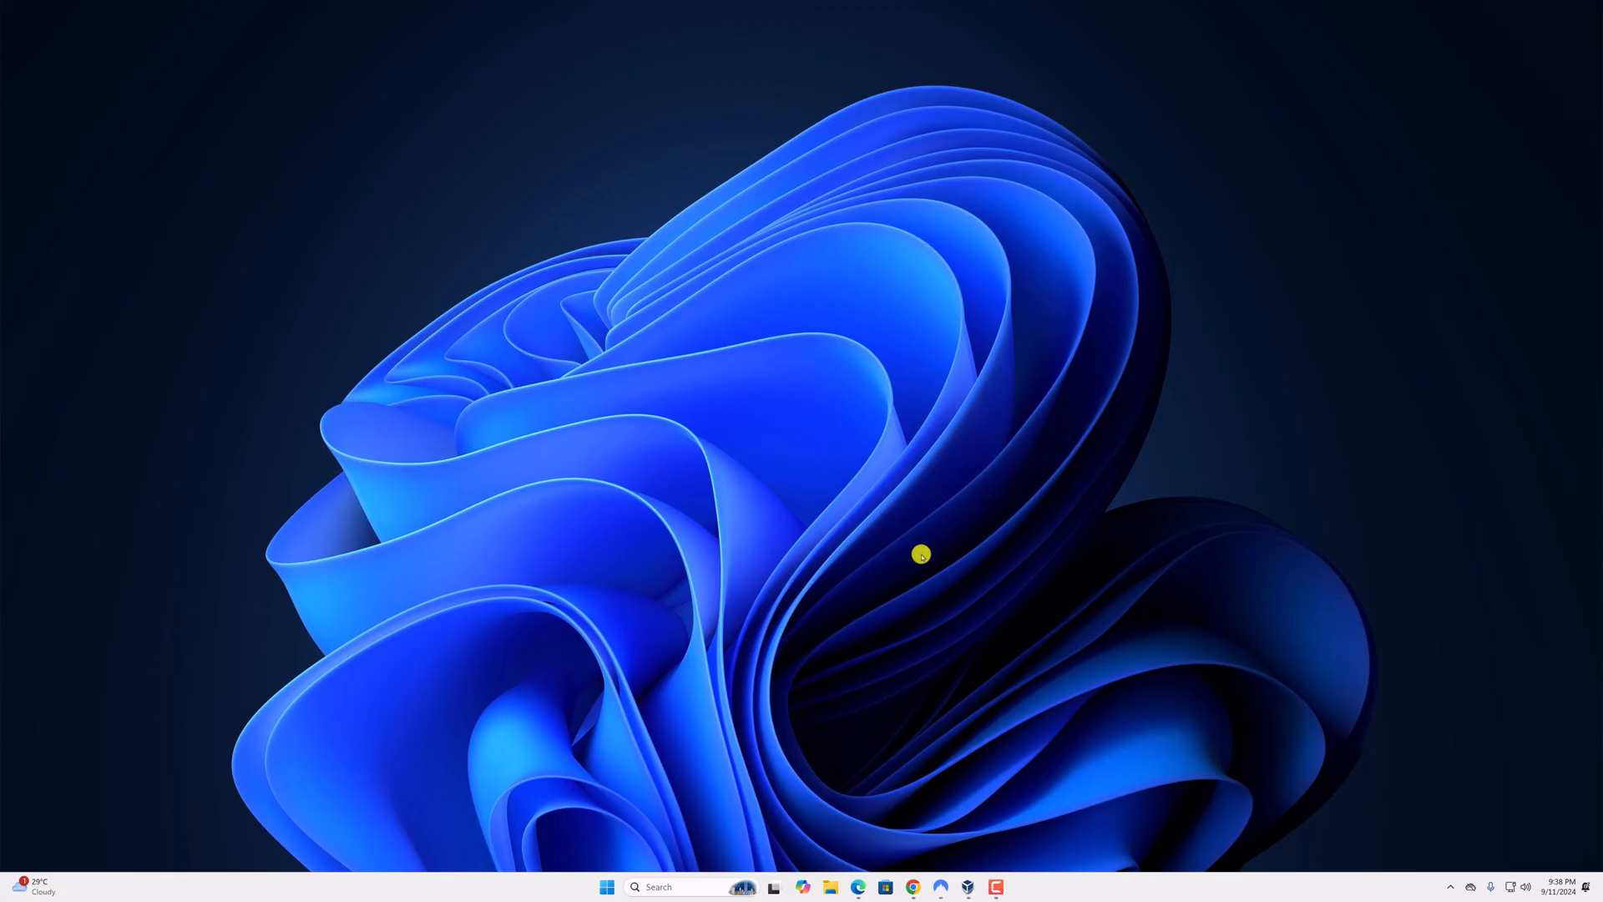